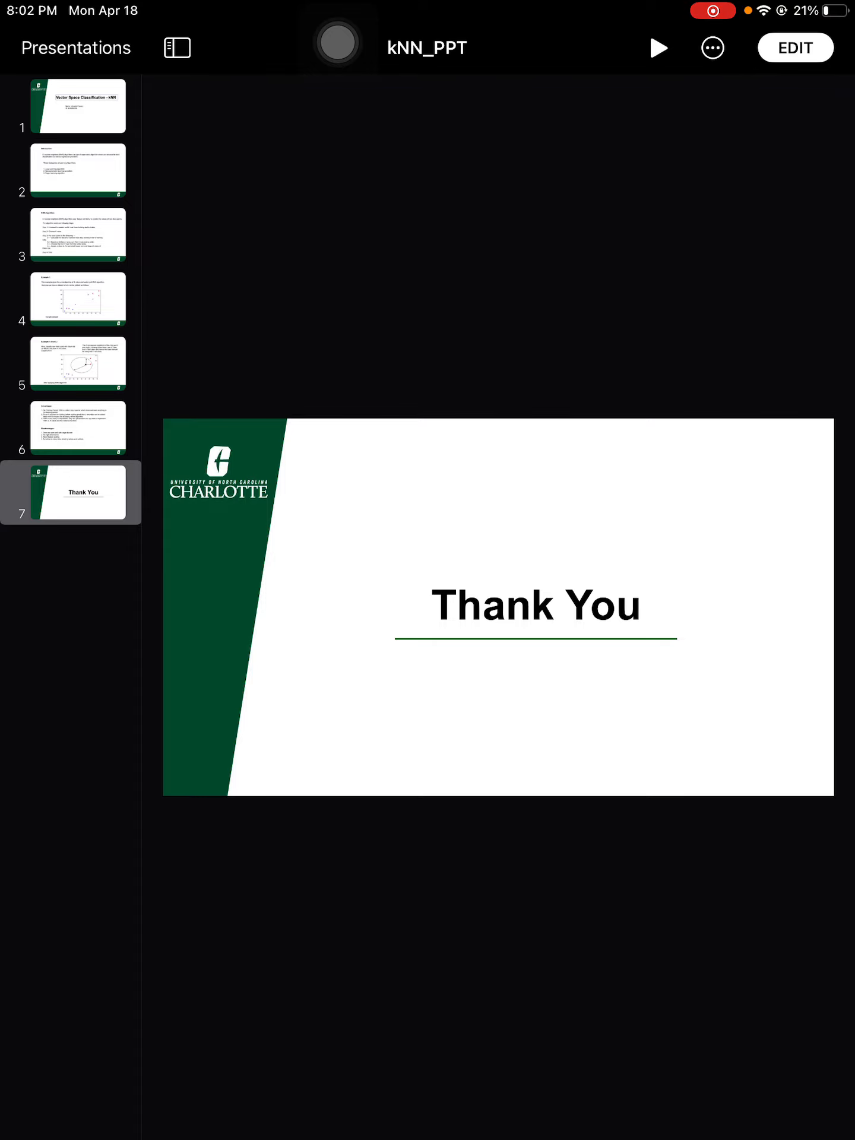
- Display slide 6, the kNN advantages and disadvantages slide, from the navigator
left_click(76, 429)
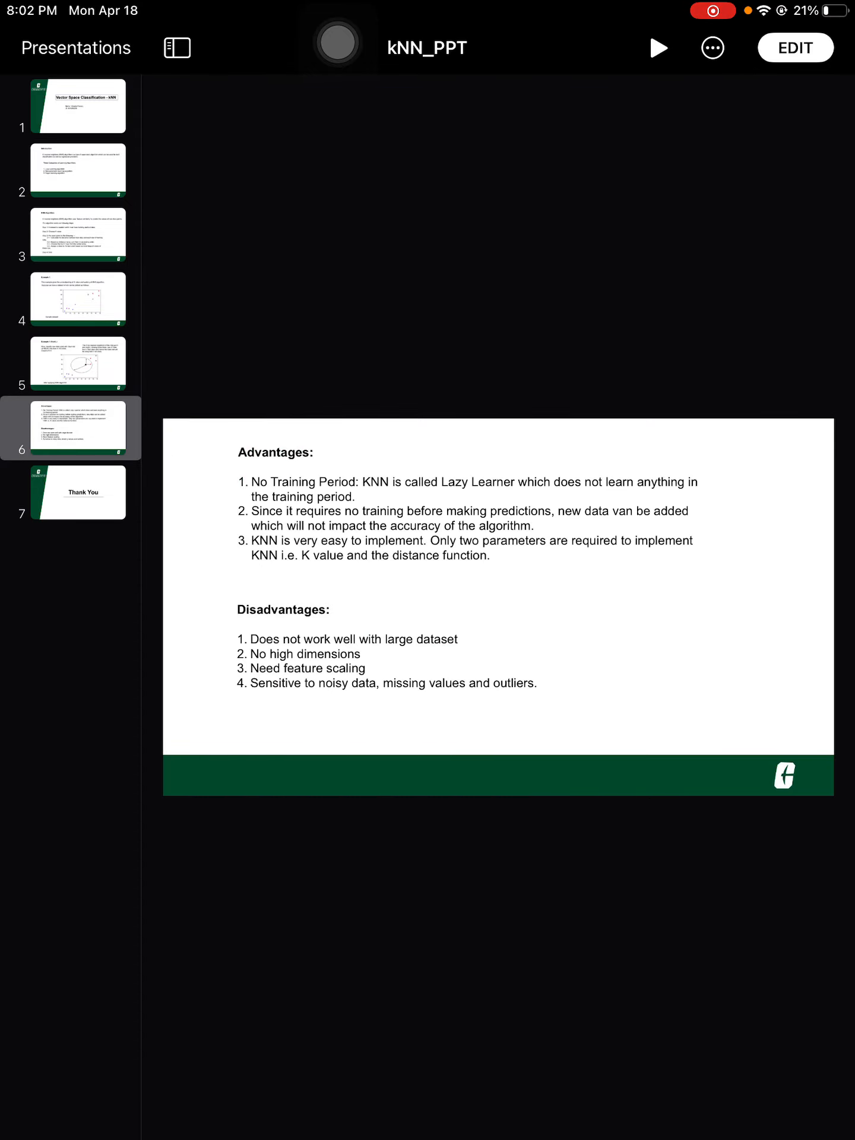